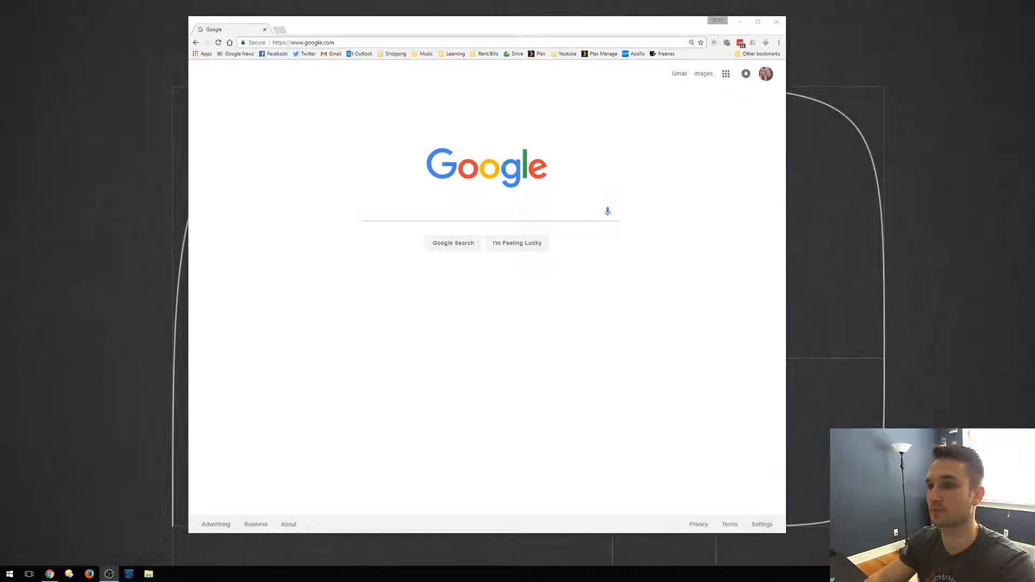
Step: Navigate to raspberrypi.org, go to Downloads and reach the Raspbian page, noting the 4GB image-size remark
left_click(304, 42)
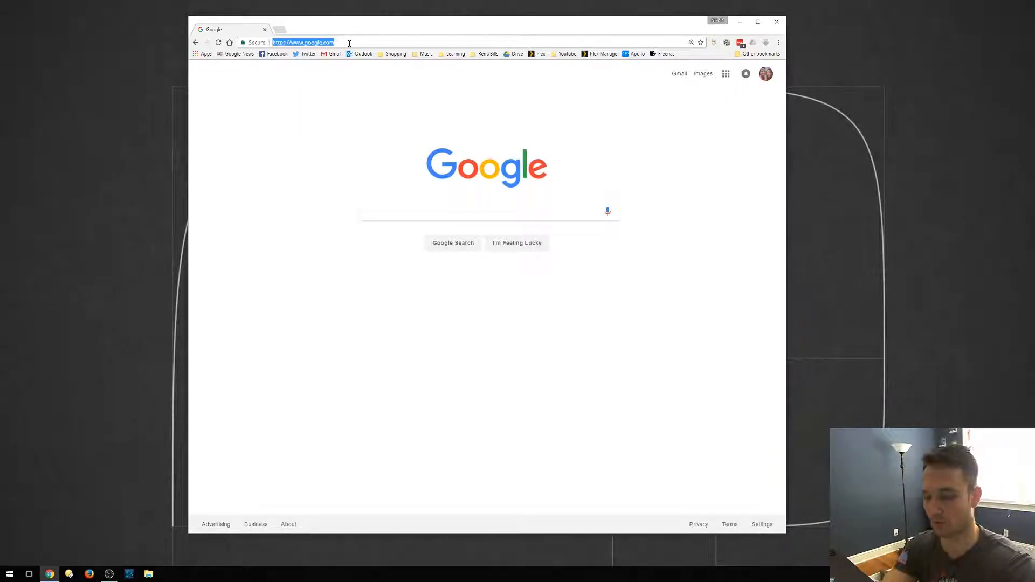
type("raspberrypi.org")
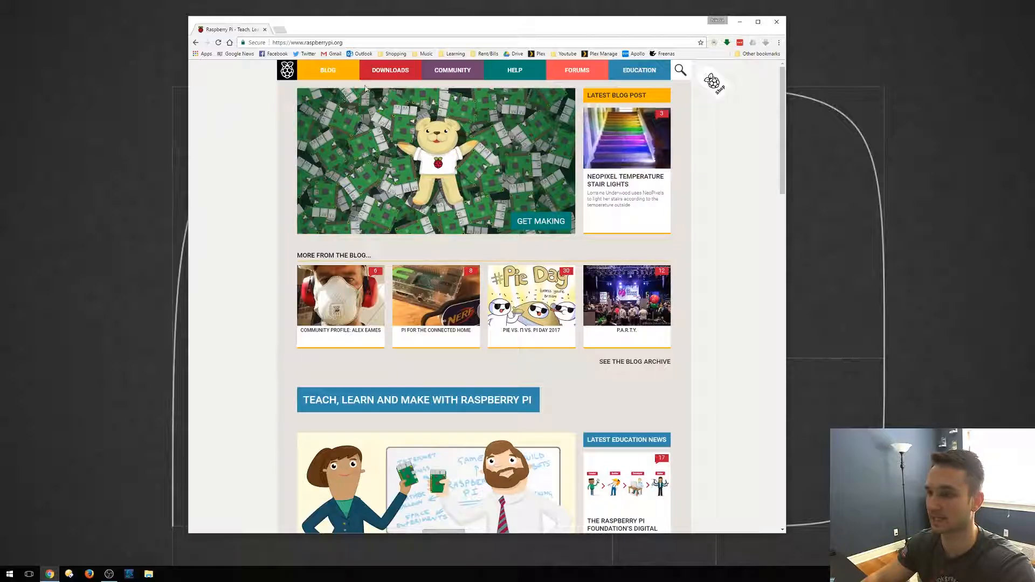
left_click(391, 70)
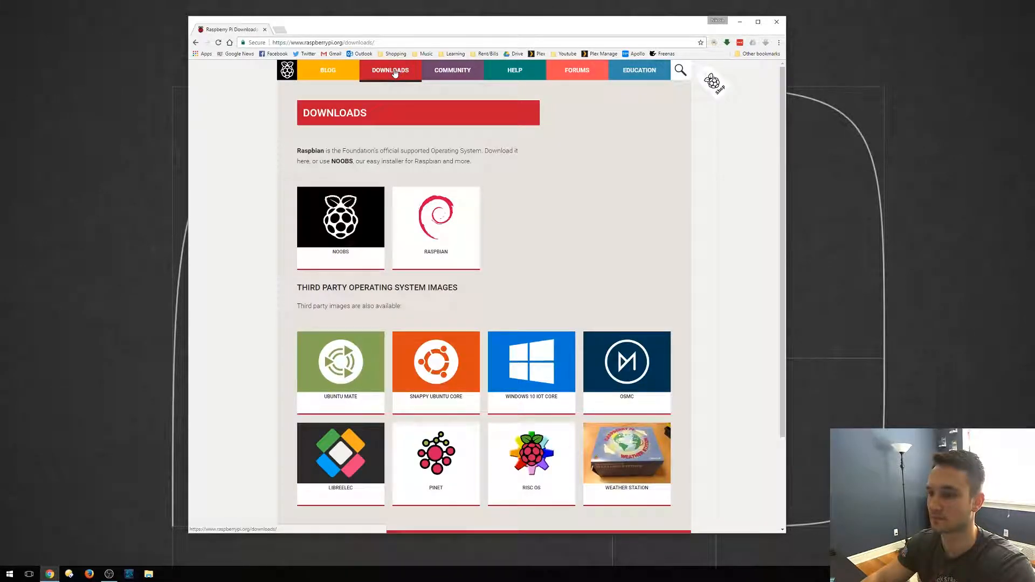
mouse_move(435, 225)
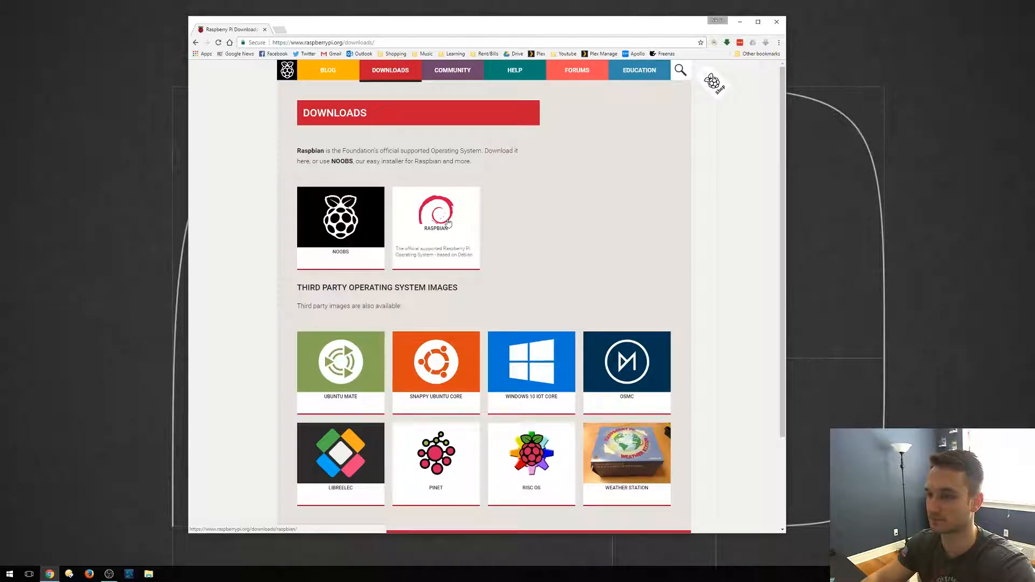
left_click(435, 218)
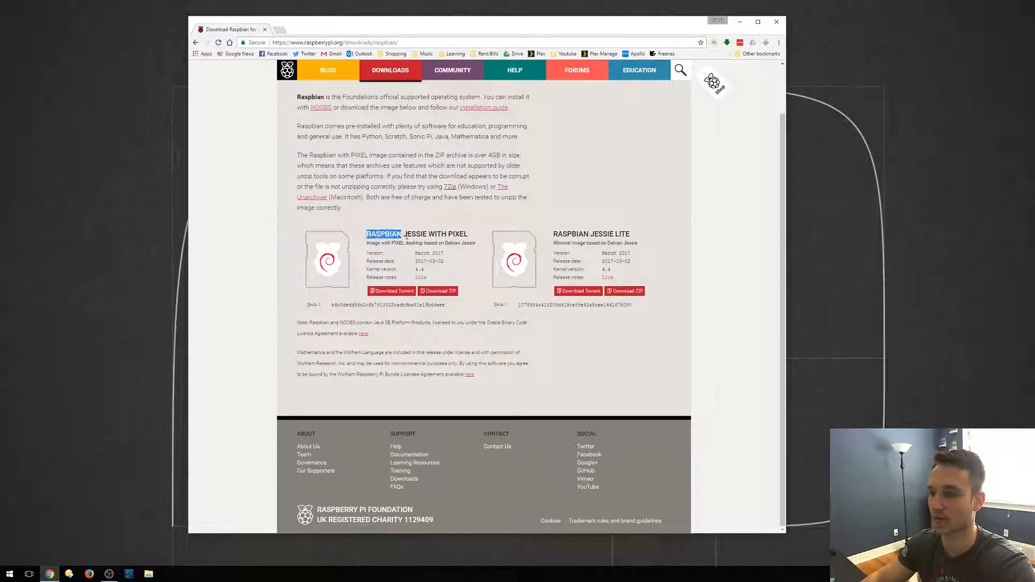
left_click_drag(366, 234, 469, 234)
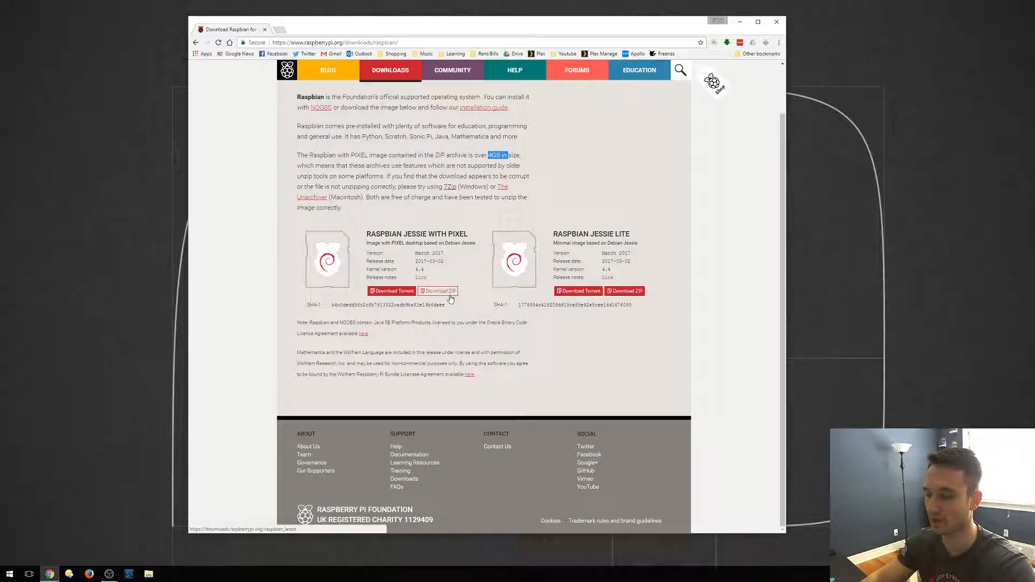
Step: Download the Raspbian Jessie with PIXEL ZIP image
left_click(438, 291)
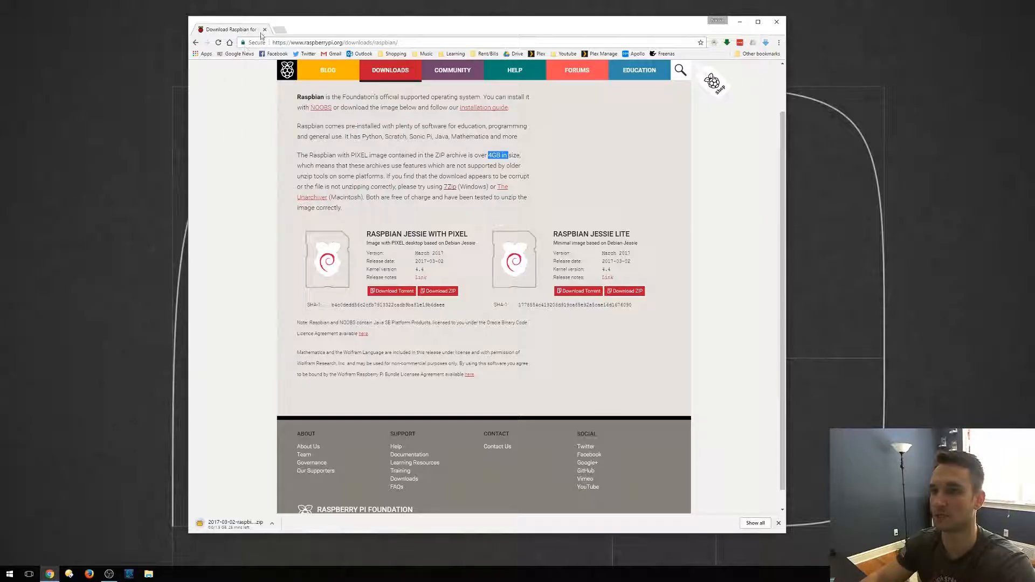
Step: Search win32diskimager in a new tab and start the Win32 Disk Imager download from SourceForge
left_click(354, 29)
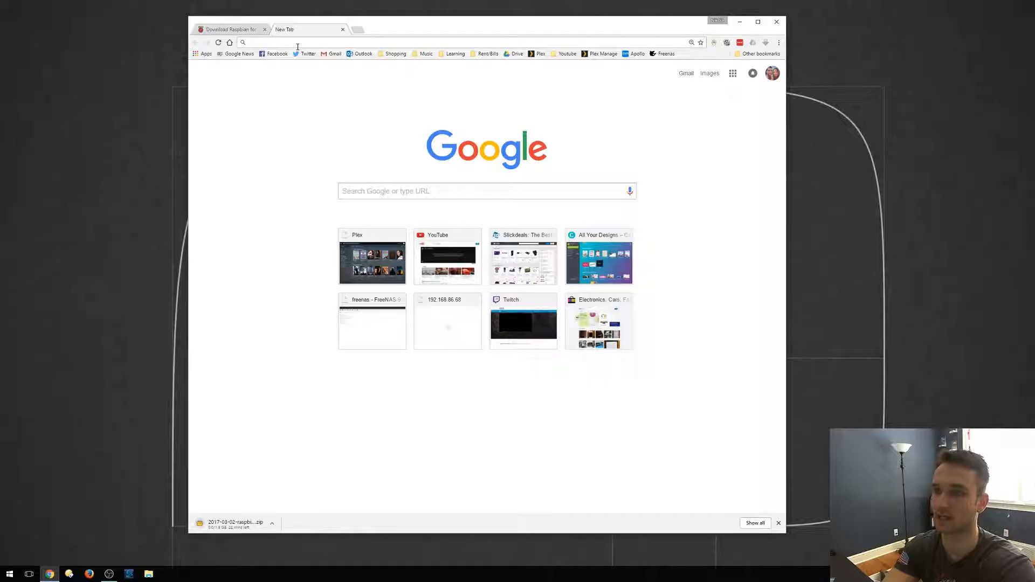
type("win32diskimager")
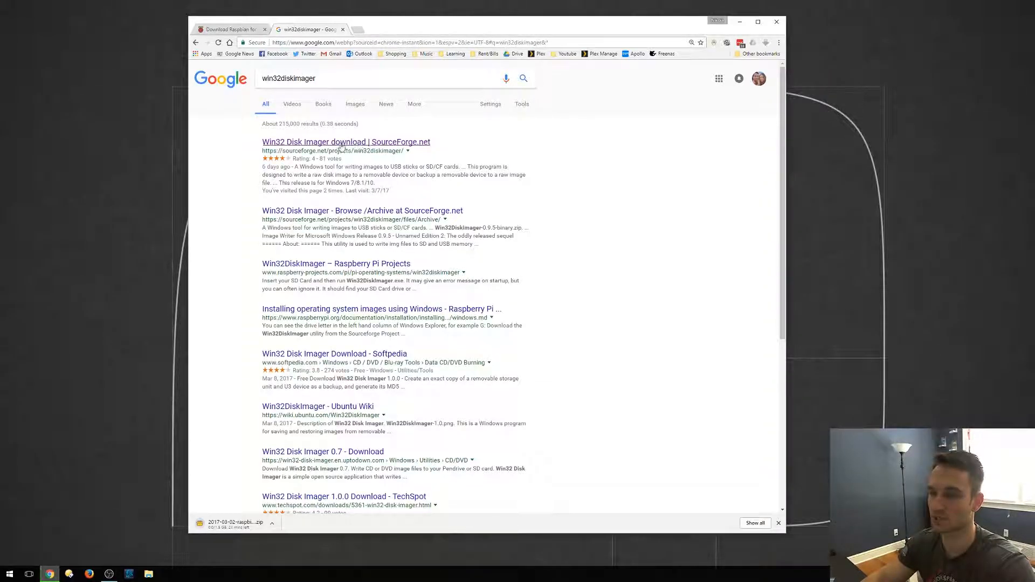
left_click(345, 142)
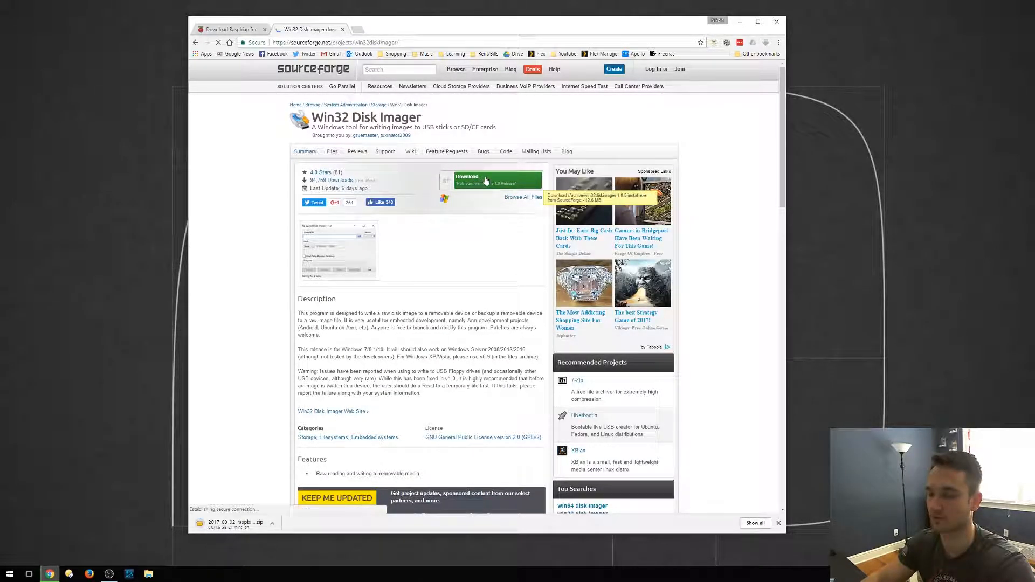
left_click(492, 179)
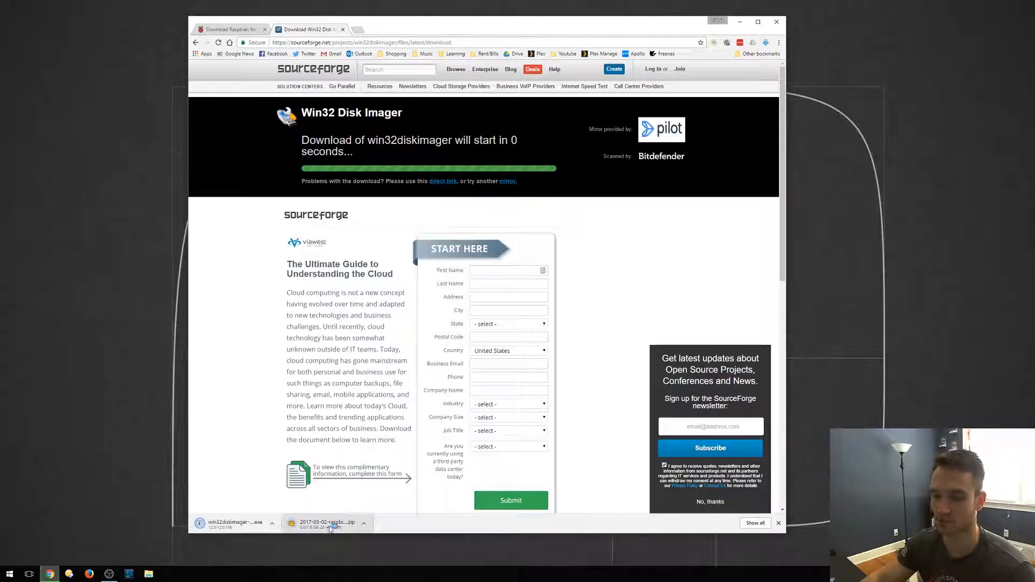
mouse_move(330, 526)
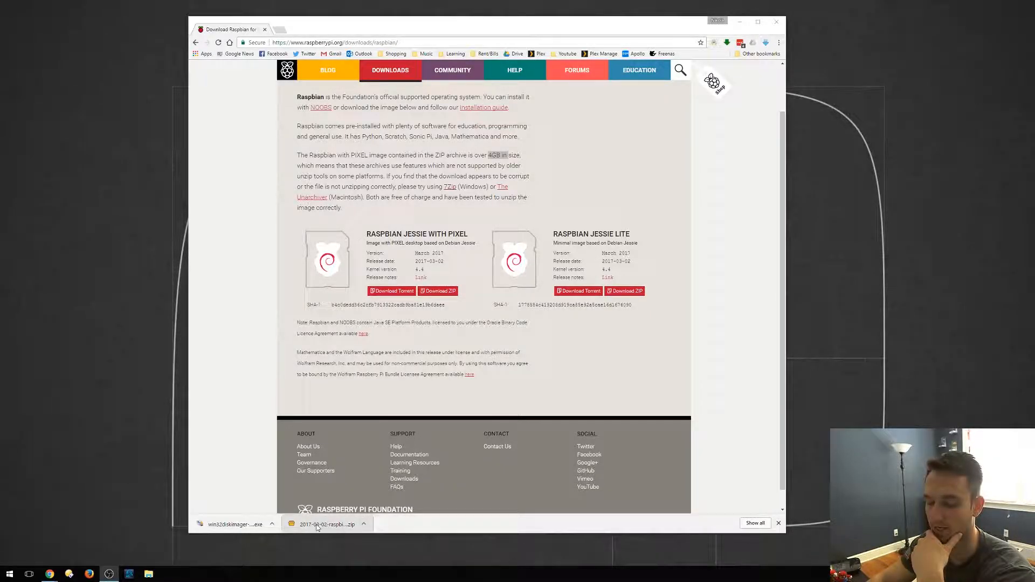
Step: Show the Raspbian ZIP in its Downloads folder and choose PeaZip Extract for it
left_click(364, 525)
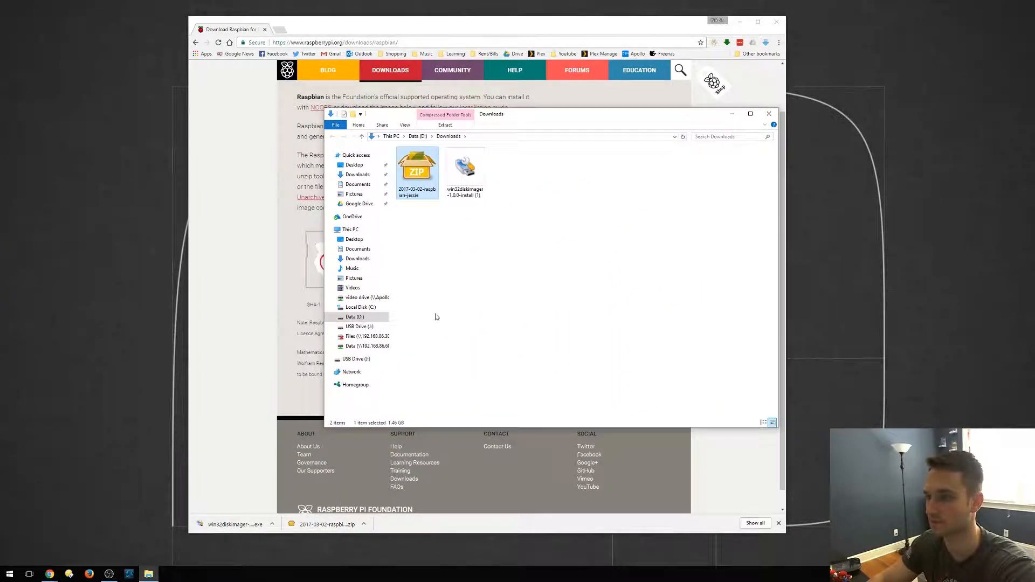
right_click(417, 170)
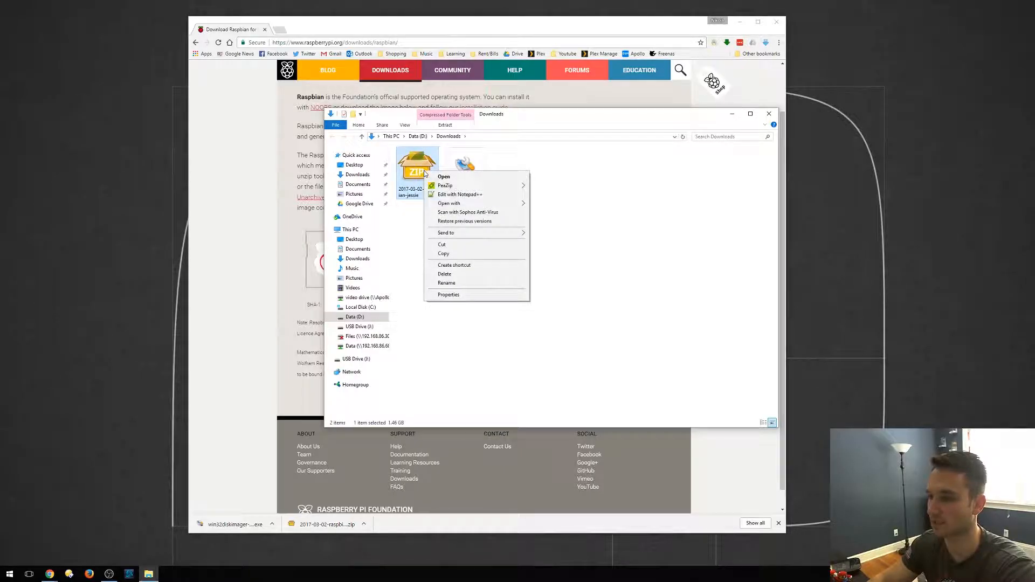
mouse_move(445, 185)
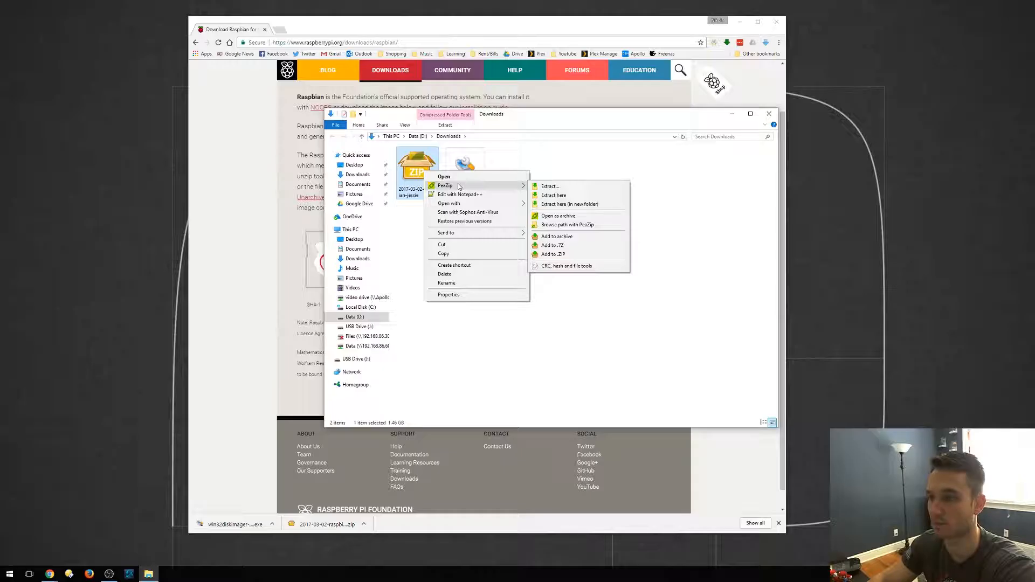
mouse_move(527, 183)
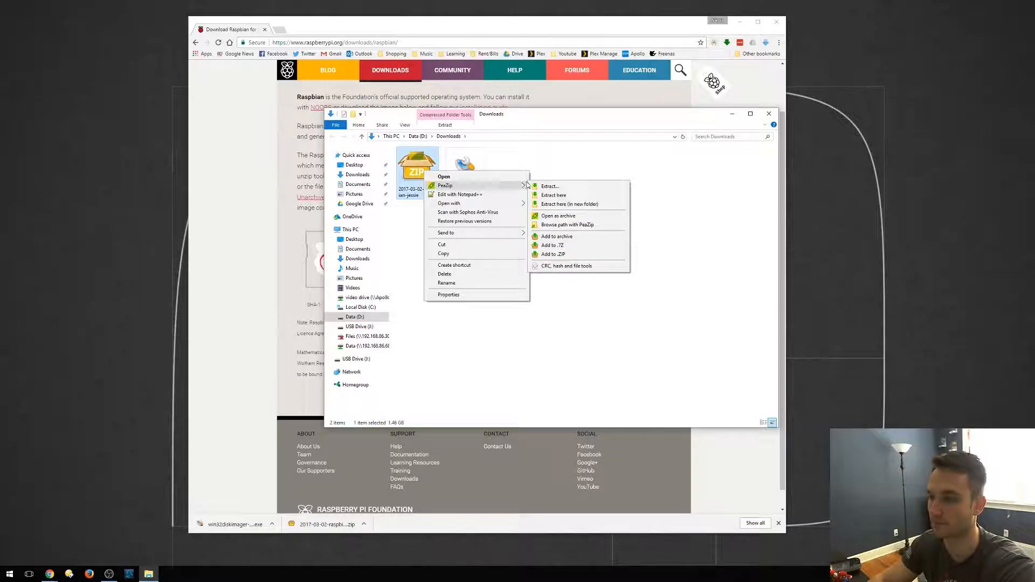
left_click(449, 301)
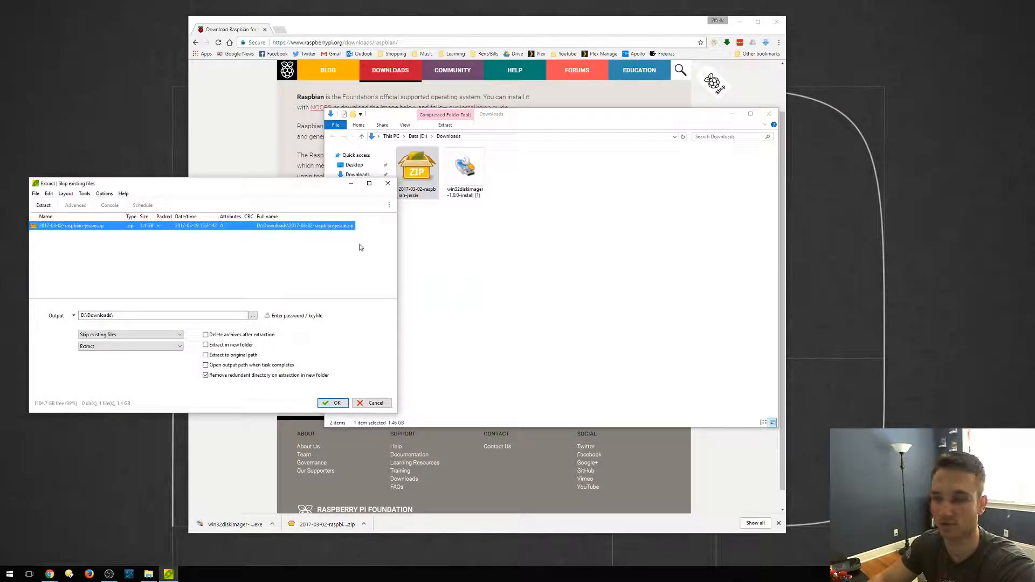
Step: Extract 2017-03-02-raspbian-jessie.zip here into Downloads and let PeaZip finish
left_click(333, 402)
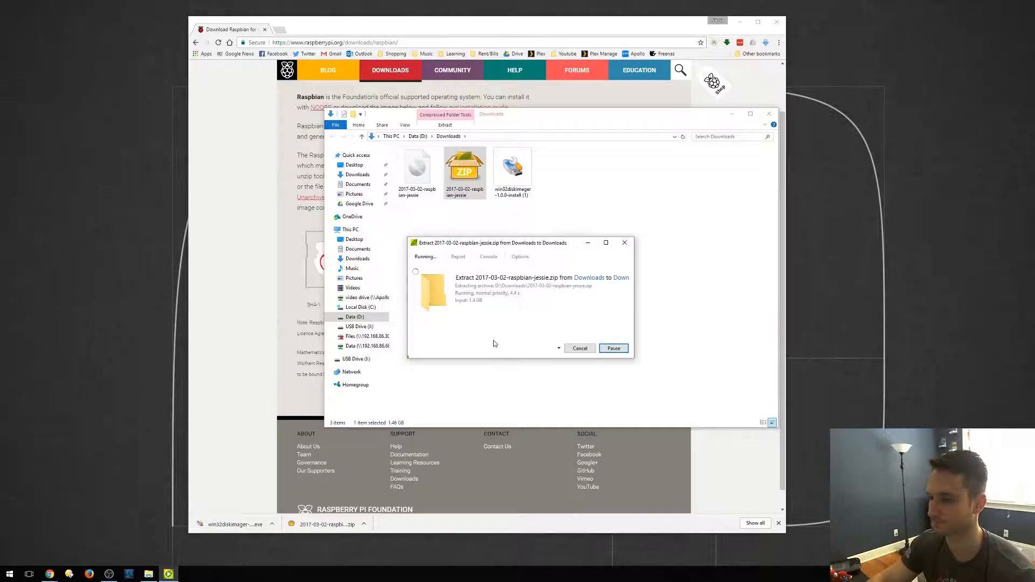
left_click_drag(519, 243, 584, 230)
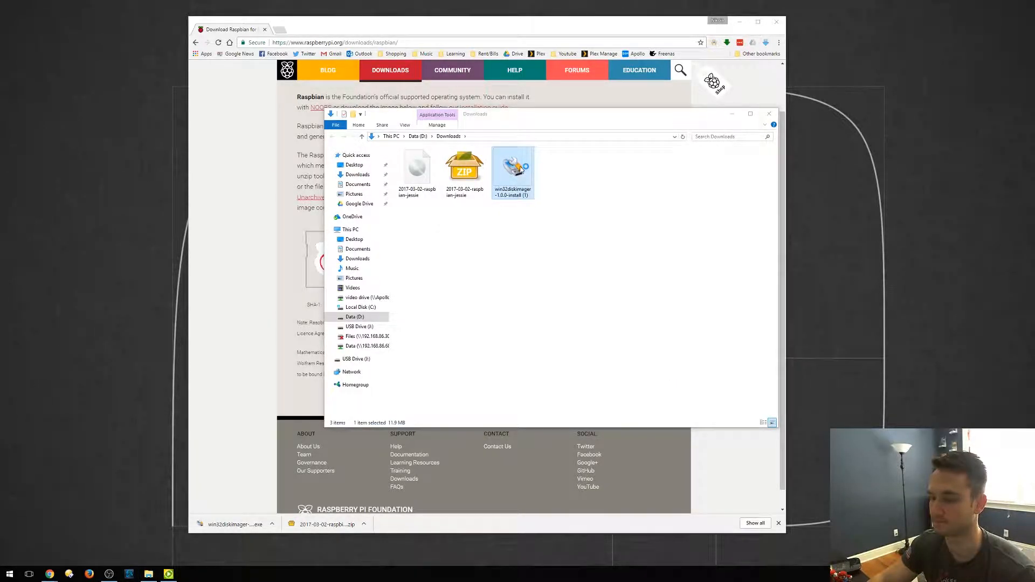
Step: Install Win32DiskImager accepting the license, without a desktop shortcut, skipping the README, and launch it
double_click(513, 162)
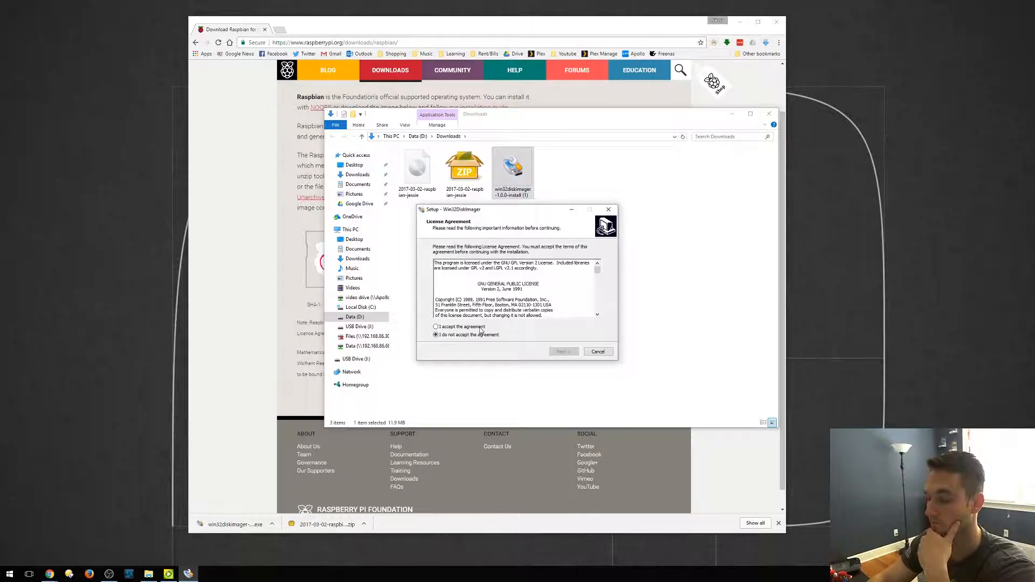
left_click(563, 351)
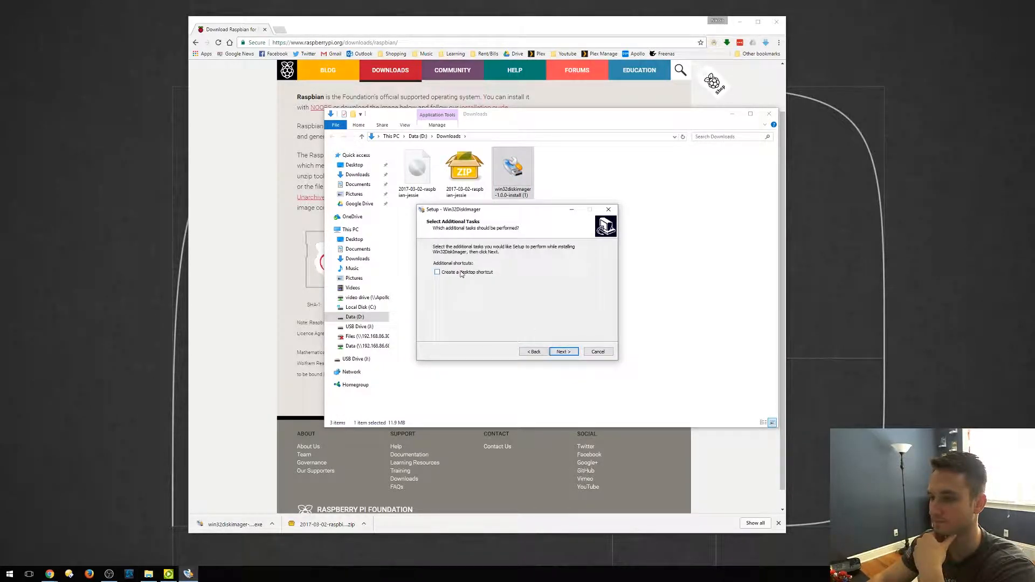
left_click(562, 351)
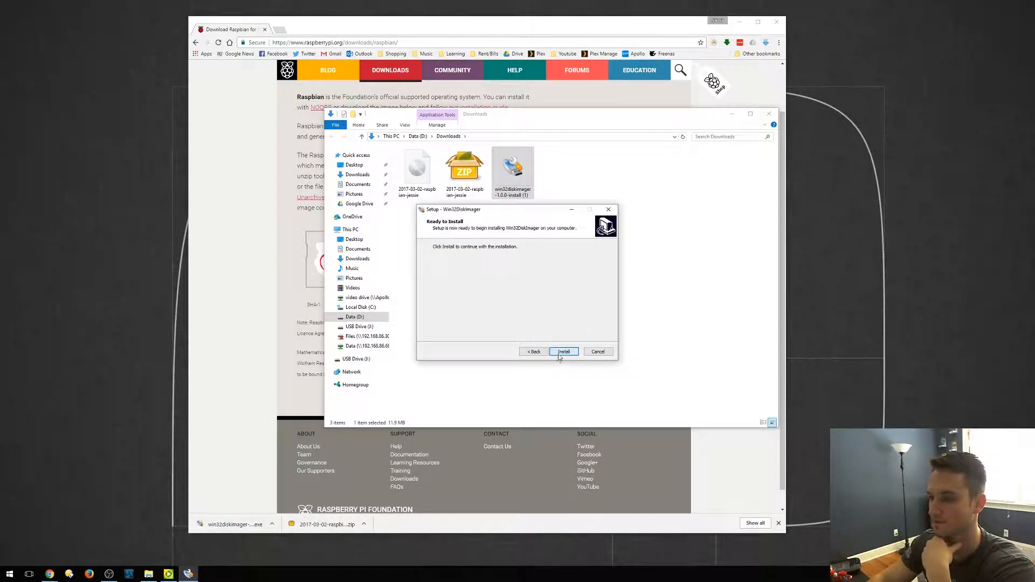
left_click(563, 352)
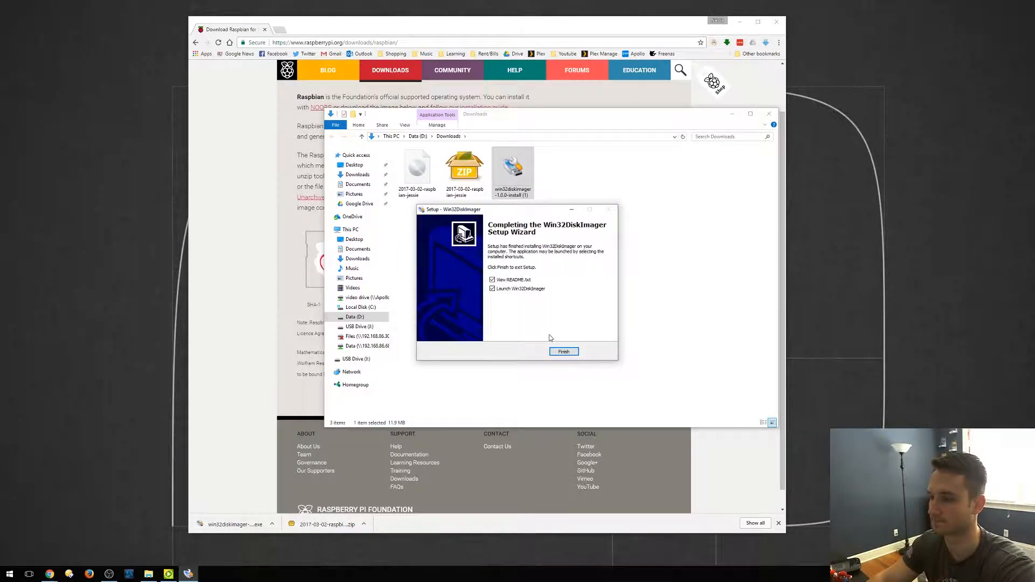
left_click(492, 281)
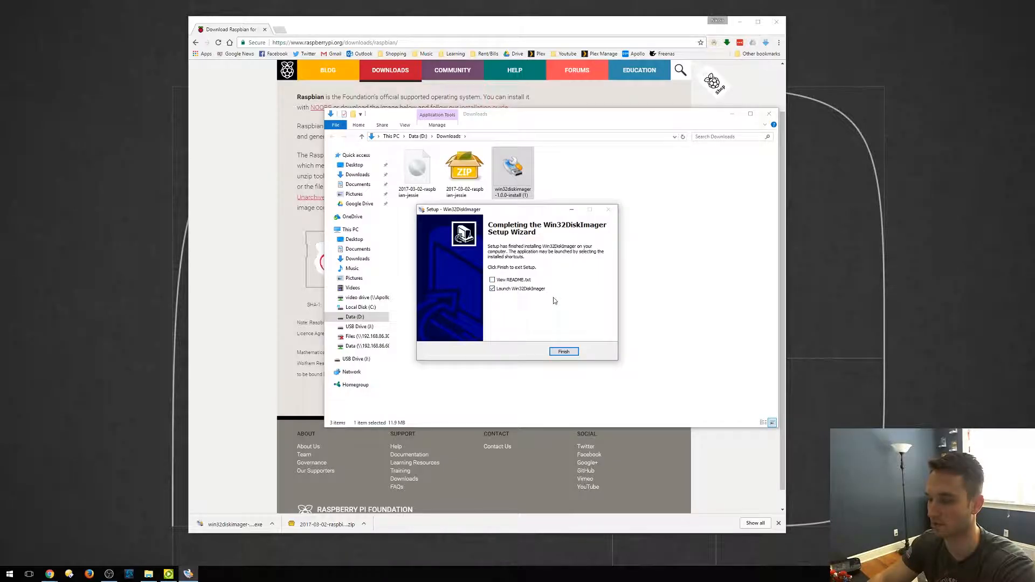
left_click(563, 352)
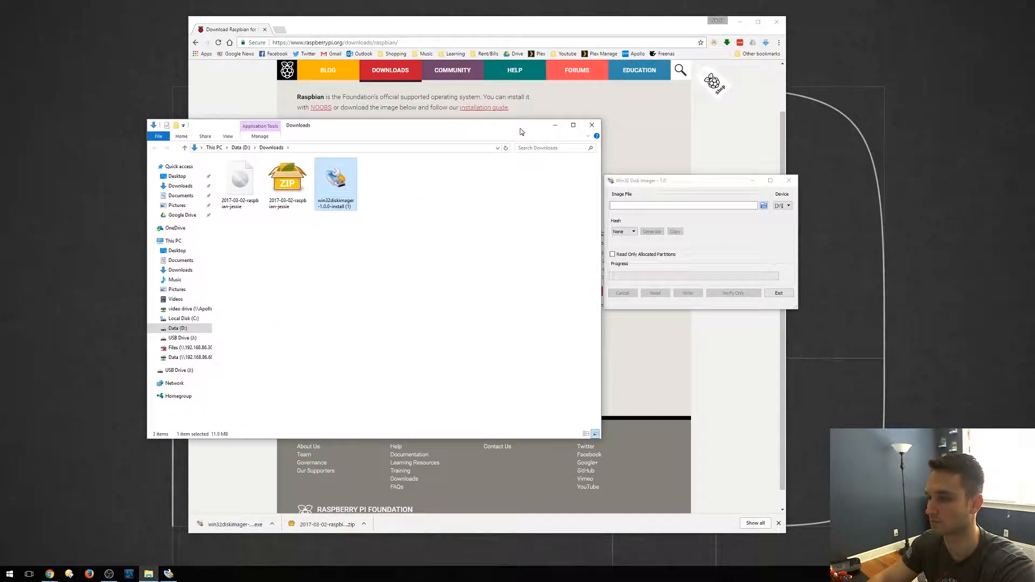
Step: Minimize Chrome and switch the Downloads folder to Details view showing the ~4 GB Raspbian image
left_click(240, 181)
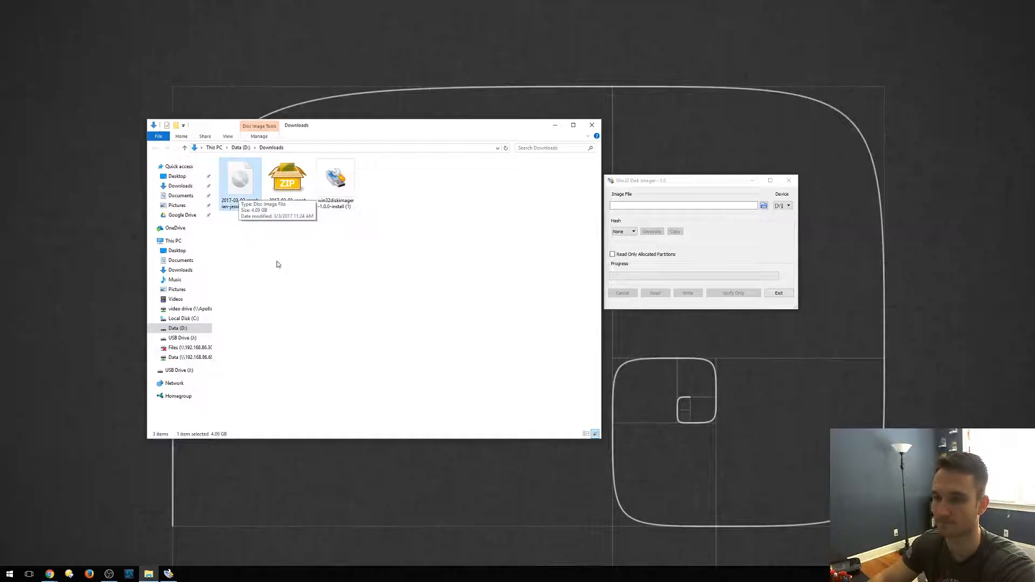
left_click(228, 137)
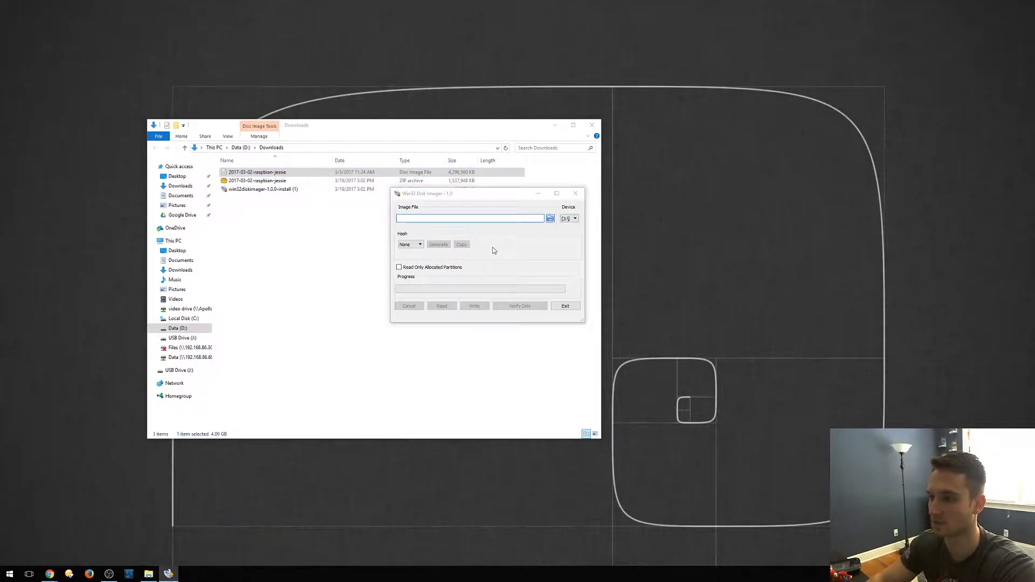
Step: Select 2017-03-02-raspbian-jessie.img as the image file and start the write to device D:
left_click(550, 219)
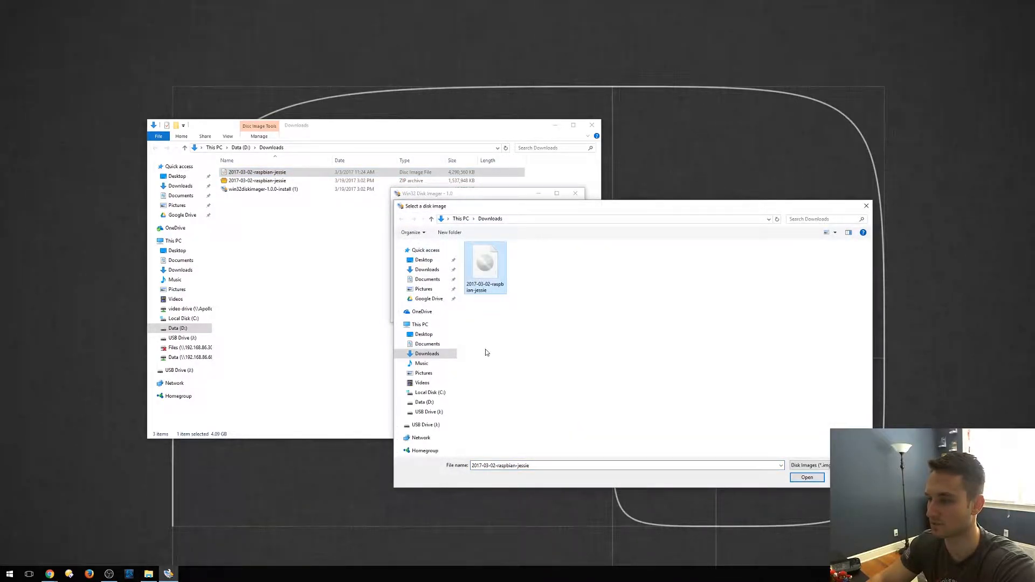
left_click(807, 478)
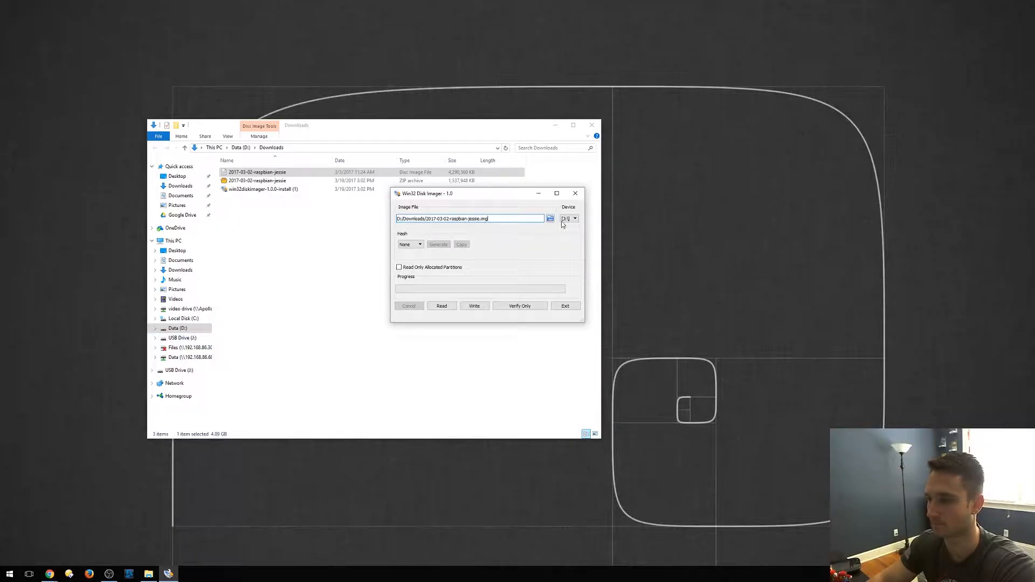
mouse_move(475, 305)
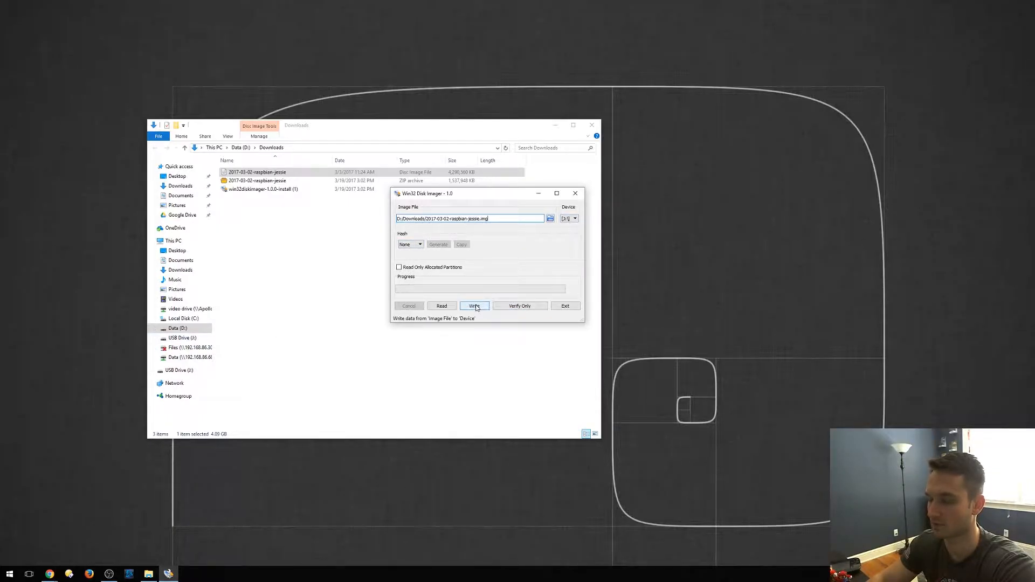
left_click(474, 305)
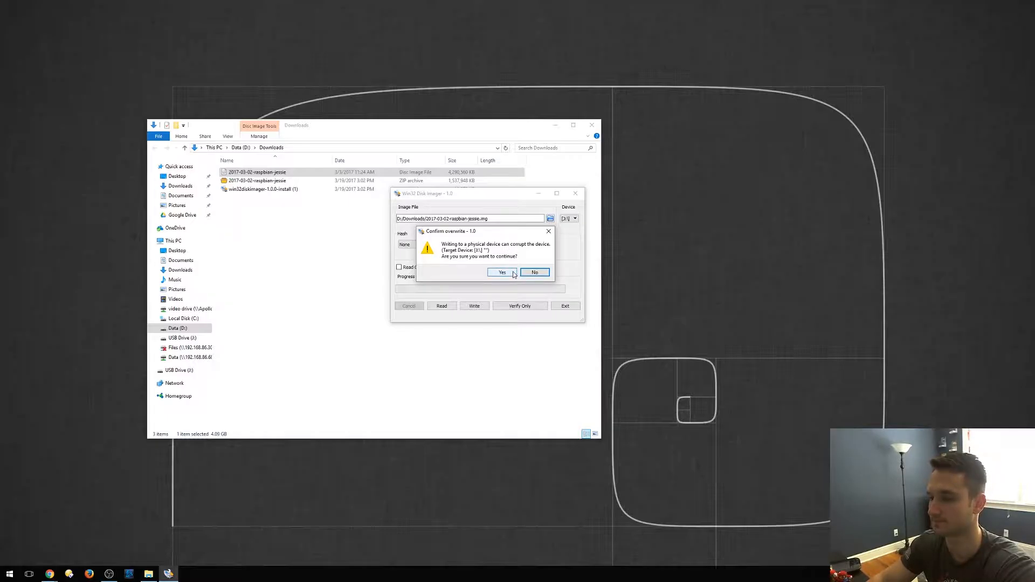
Step: Confirm overwriting D:, acknowledge Write Successful, and exit Win32 Disk Imager
left_click(501, 272)
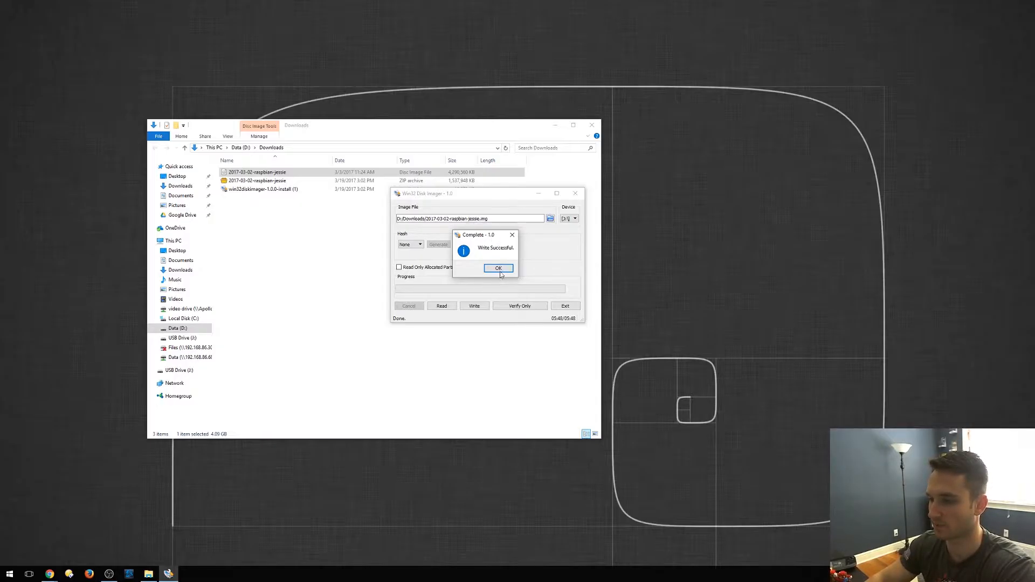
left_click(499, 268)
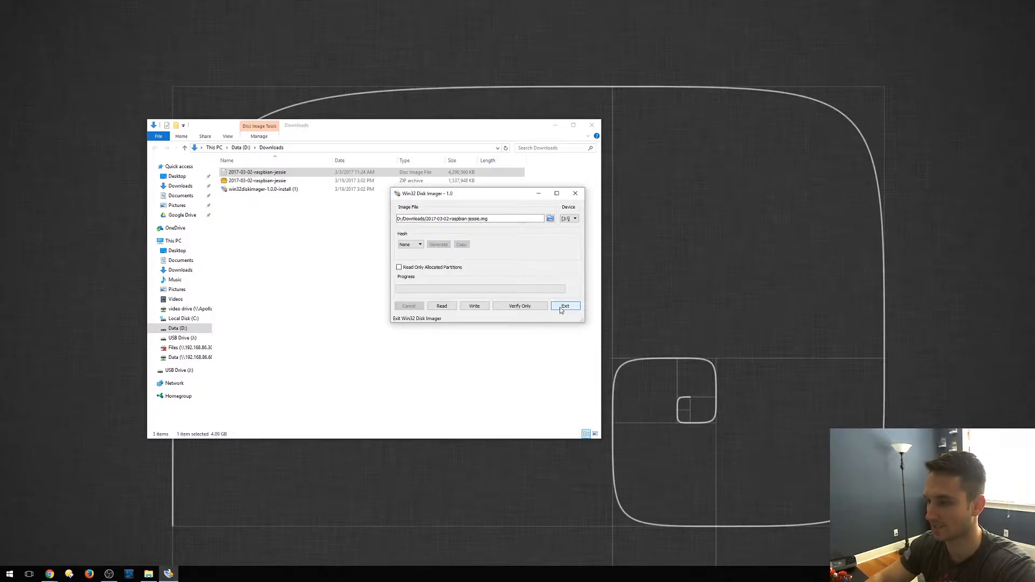
left_click(565, 305)
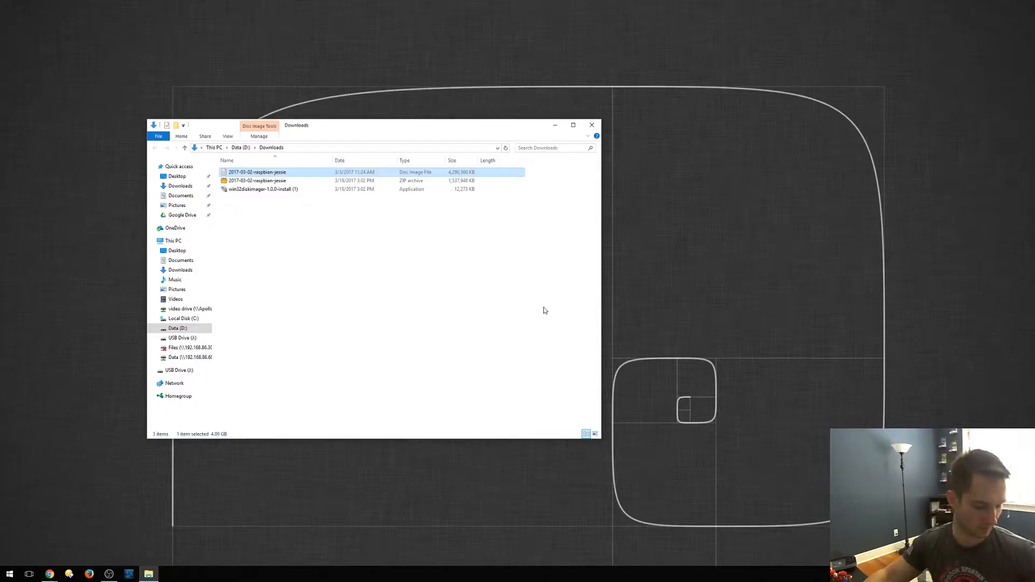